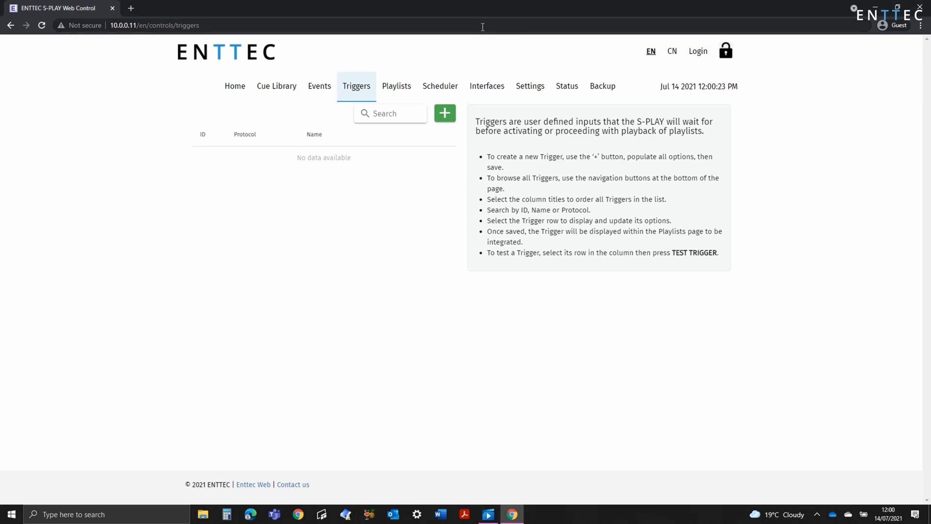
Step: Start a new trigger and keep OSC as its input type after reviewing the options
click(444, 112)
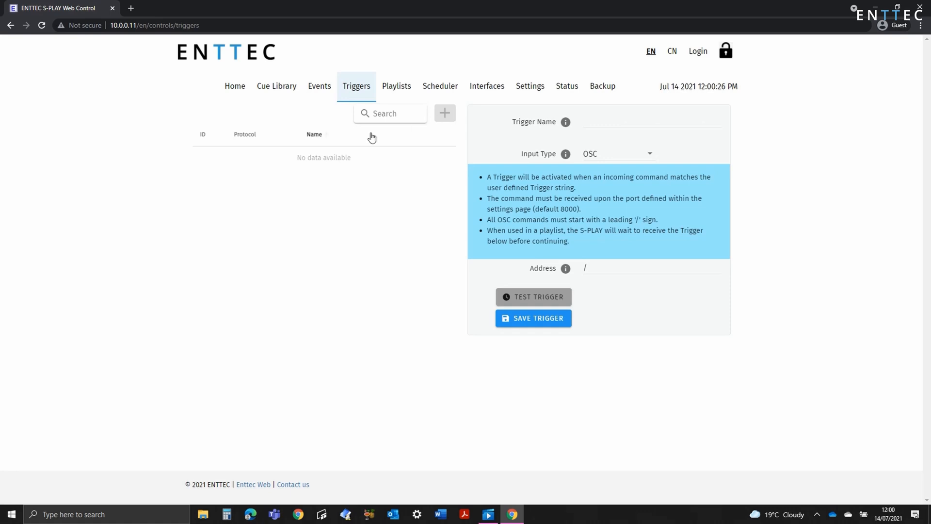
click(314, 133)
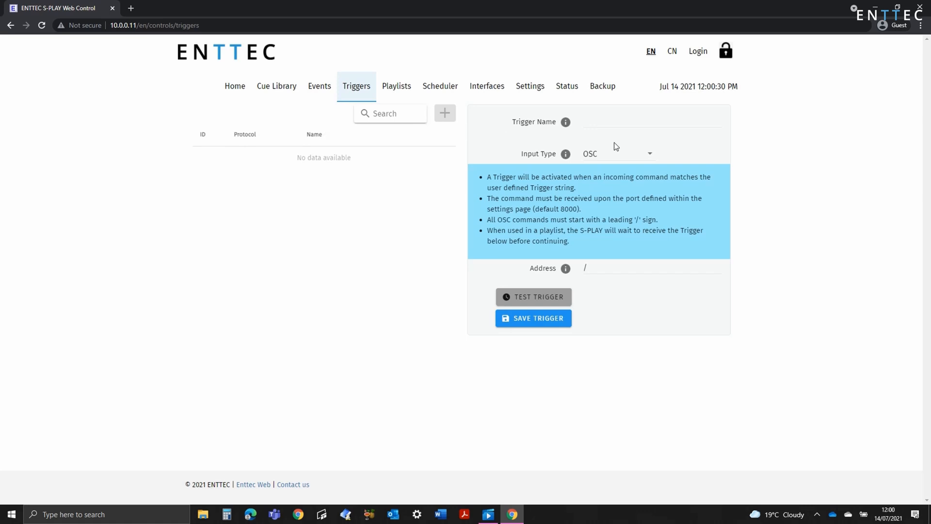
mouse_move(631, 148)
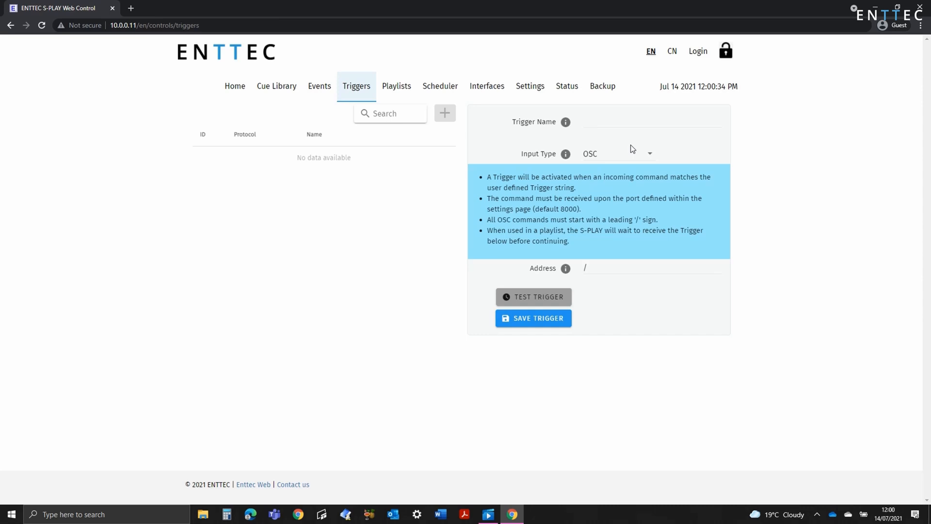
mouse_move(652, 156)
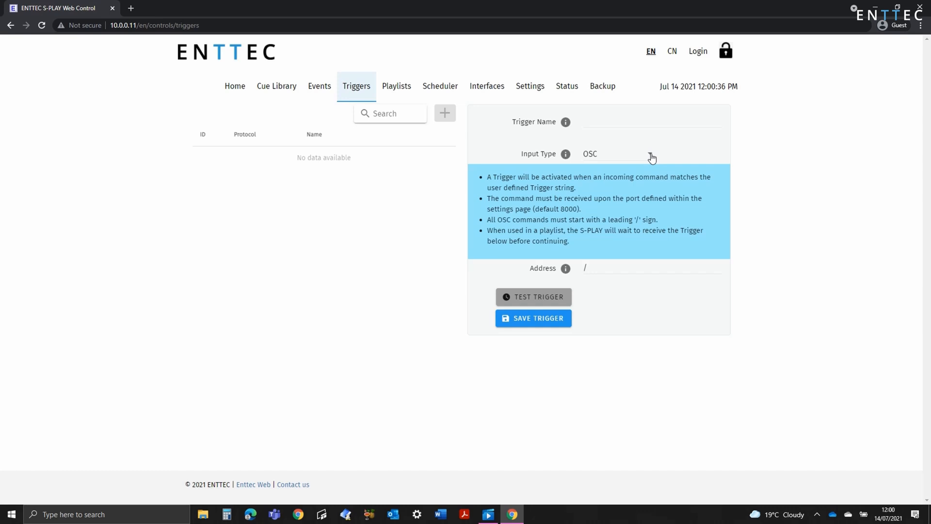
click(617, 153)
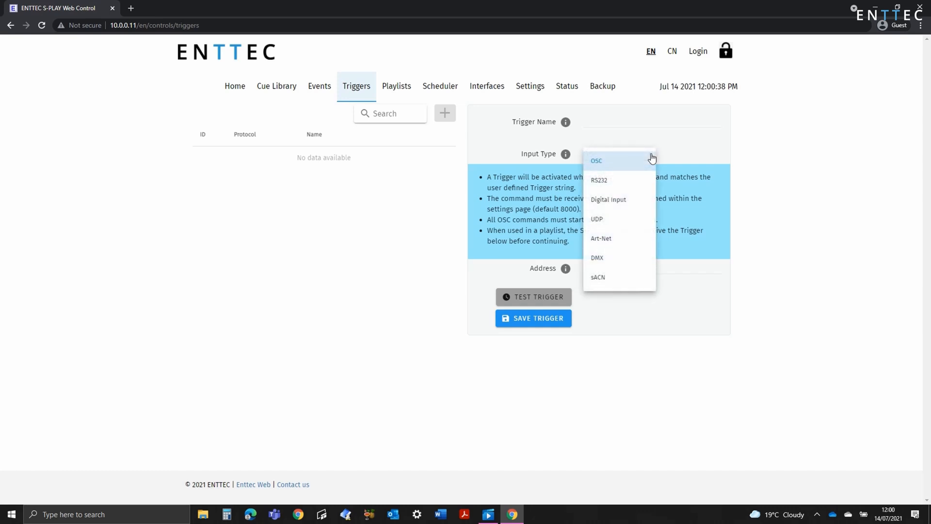
mouse_move(644, 211)
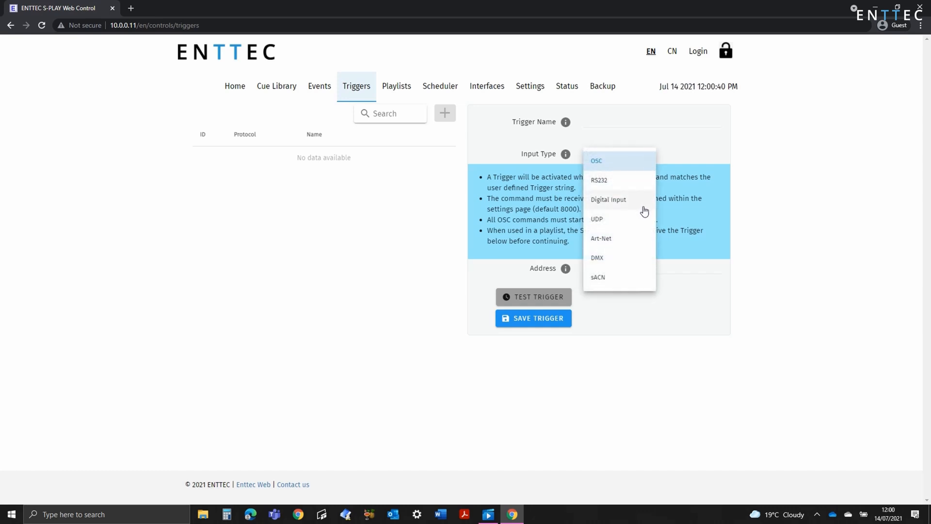
mouse_move(642, 180)
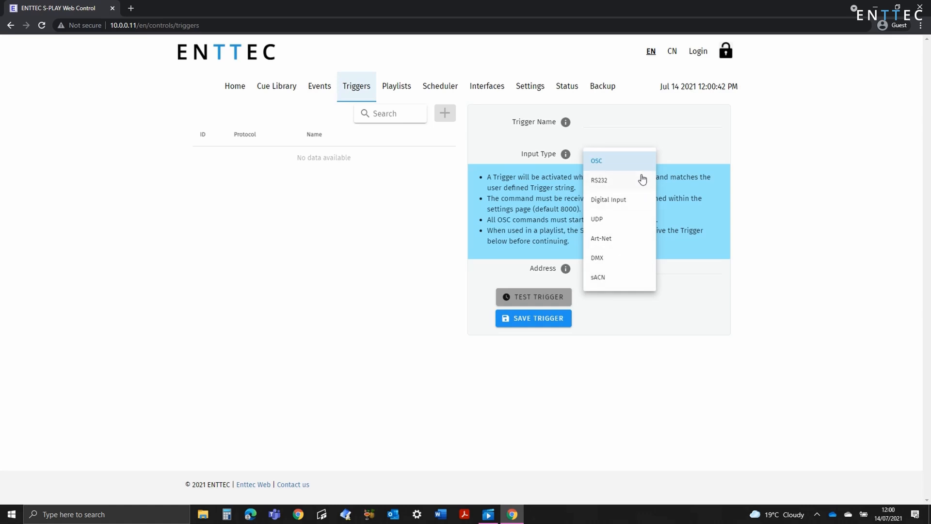
click(596, 160)
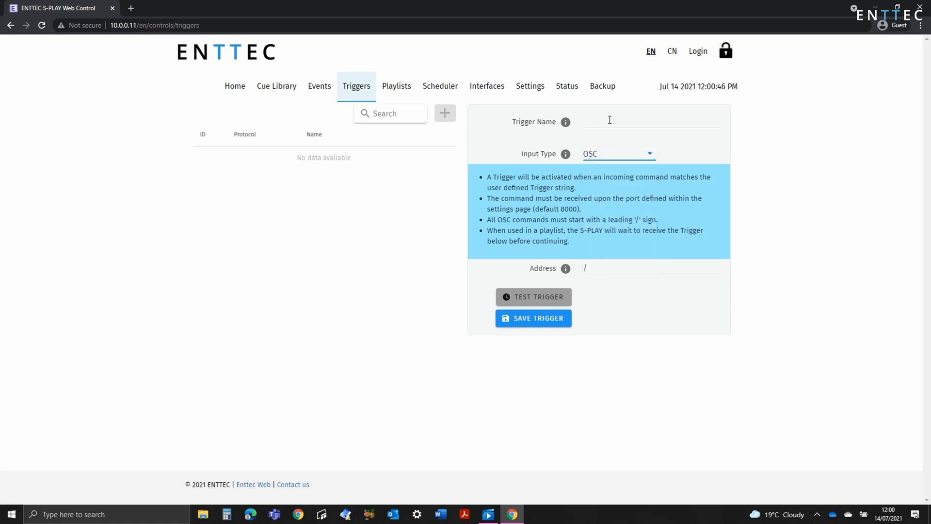
Step: Name the trigger 'My OSC Trigger', set its address to /go and save it
text(M)
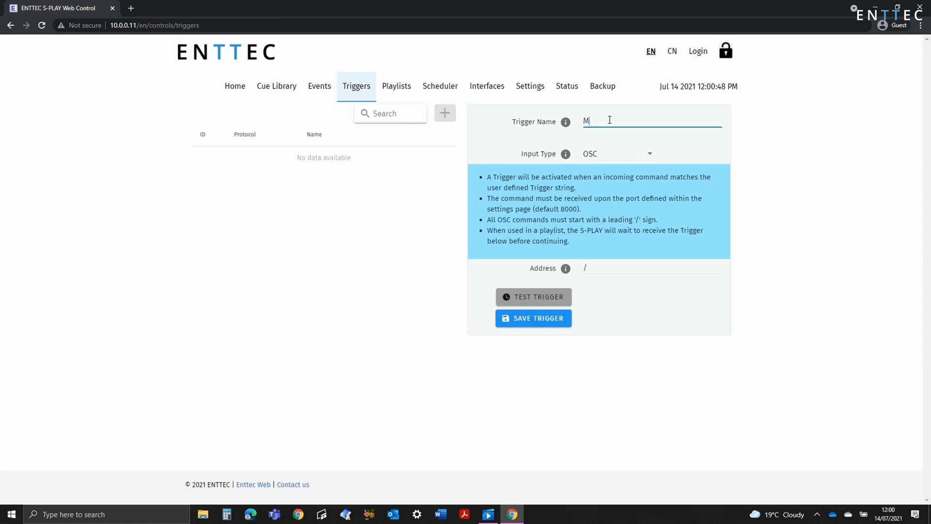
text(y OSC)
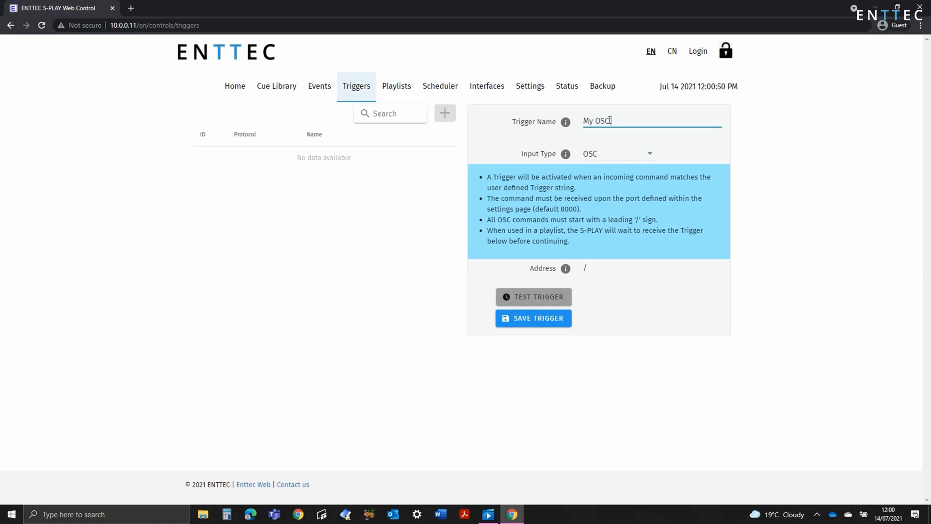
text(Trigger)
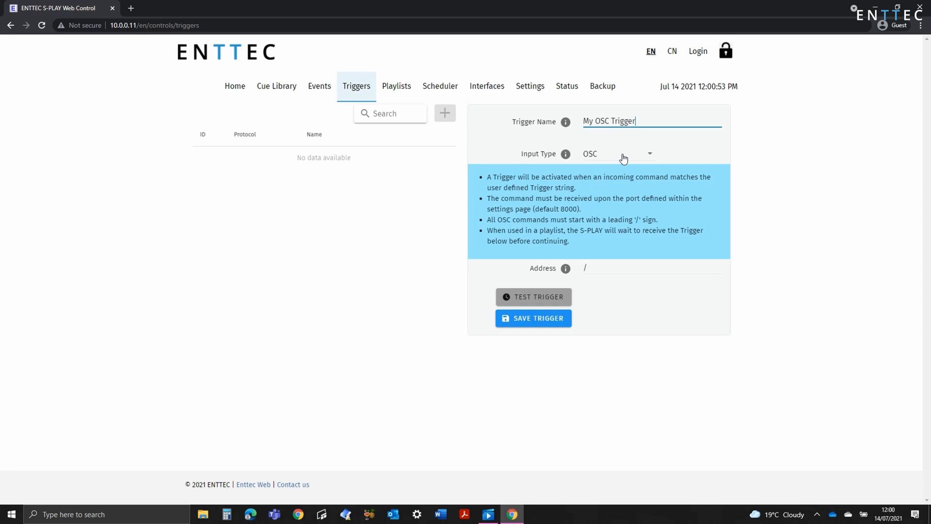
click(651, 268)
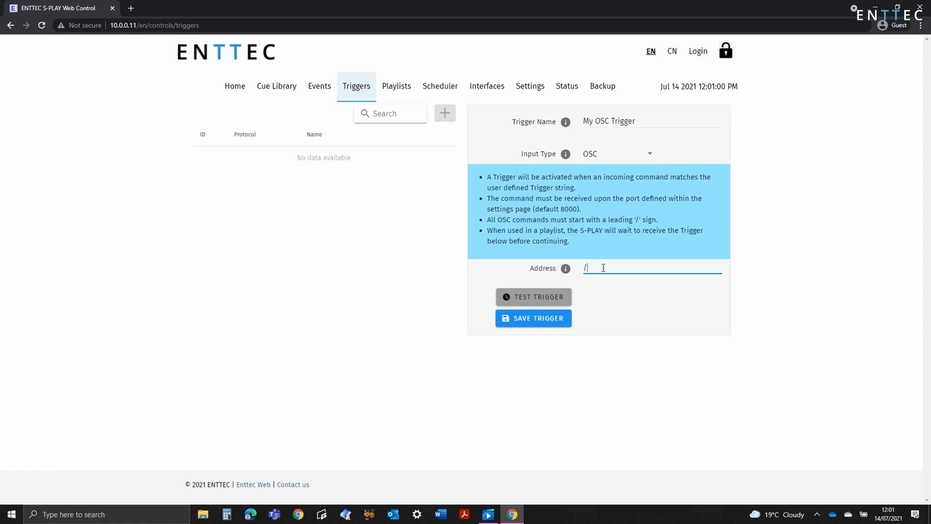
text(go)
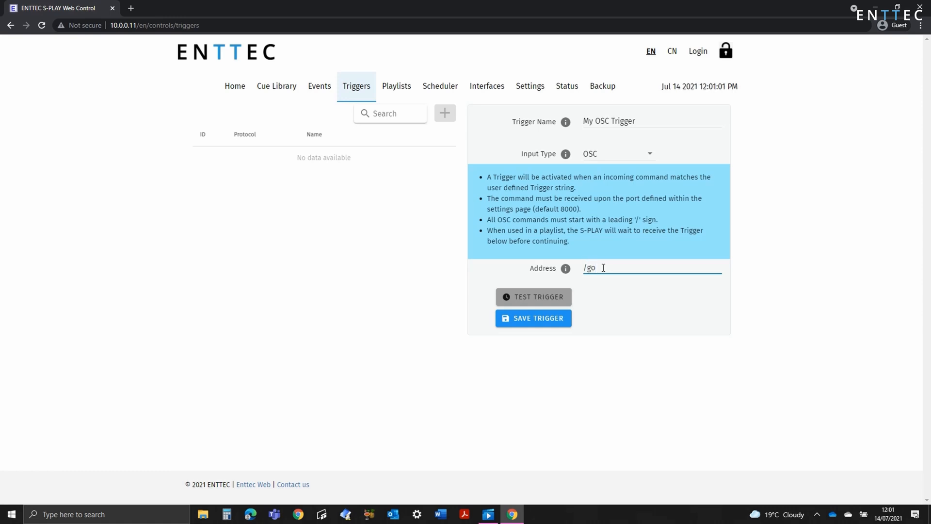
click(533, 318)
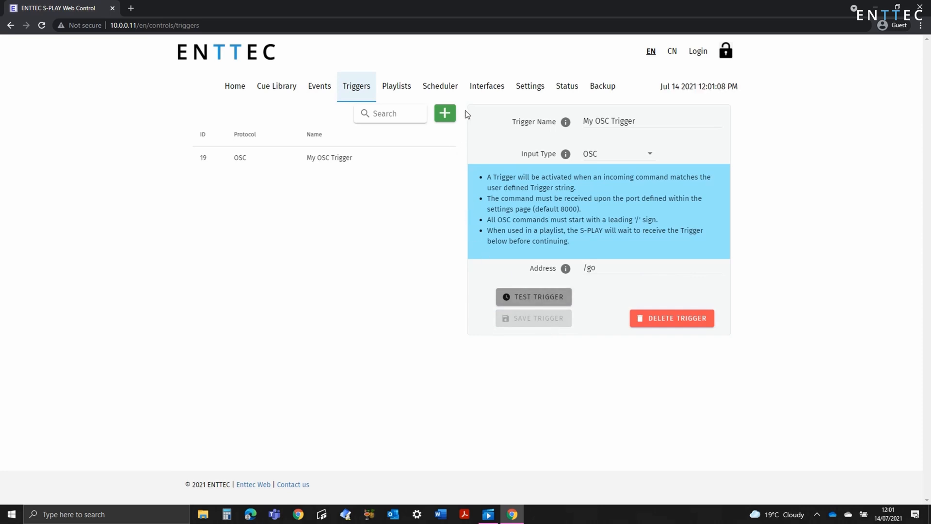
Step: Show the Settings page and view the S-PLAY Outputs universe assignments
click(529, 87)
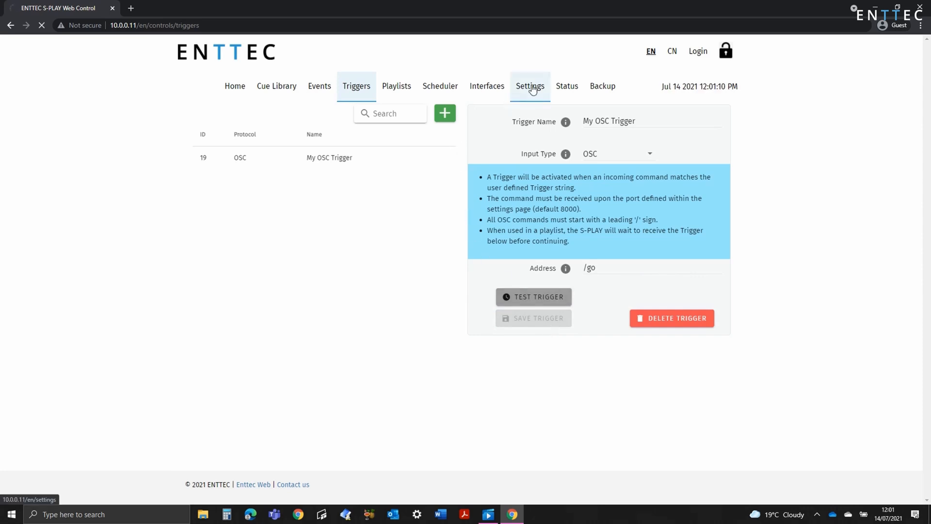
click(530, 86)
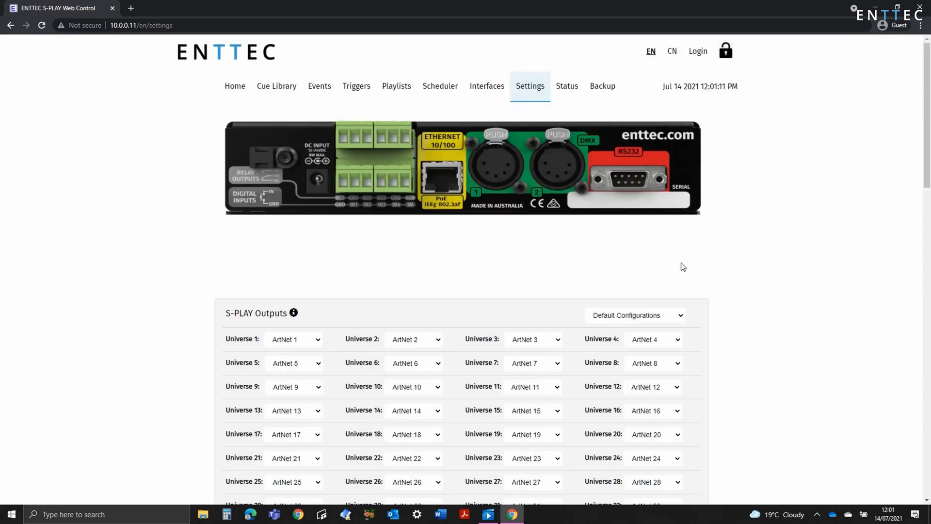
scroll(down, 3)
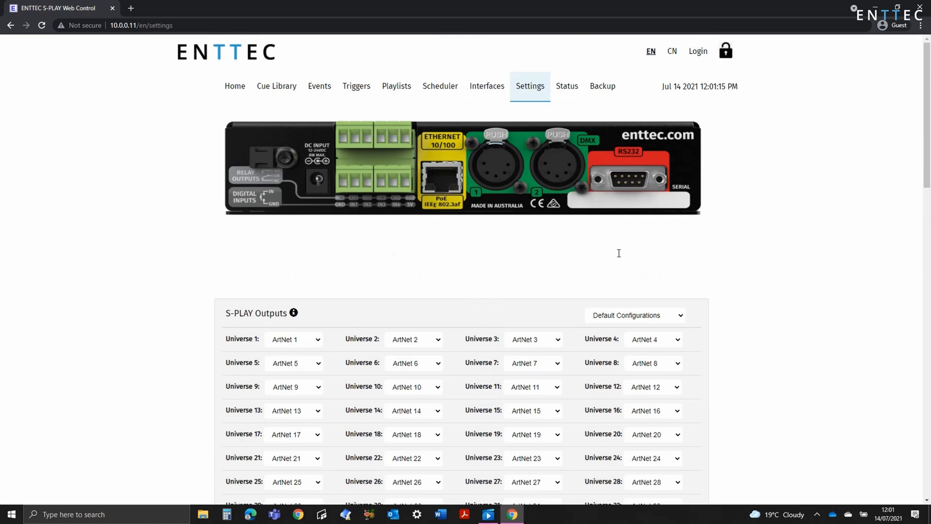
Step: Back on Triggers, start a new trigger with RS232 as its input type
click(356, 87)
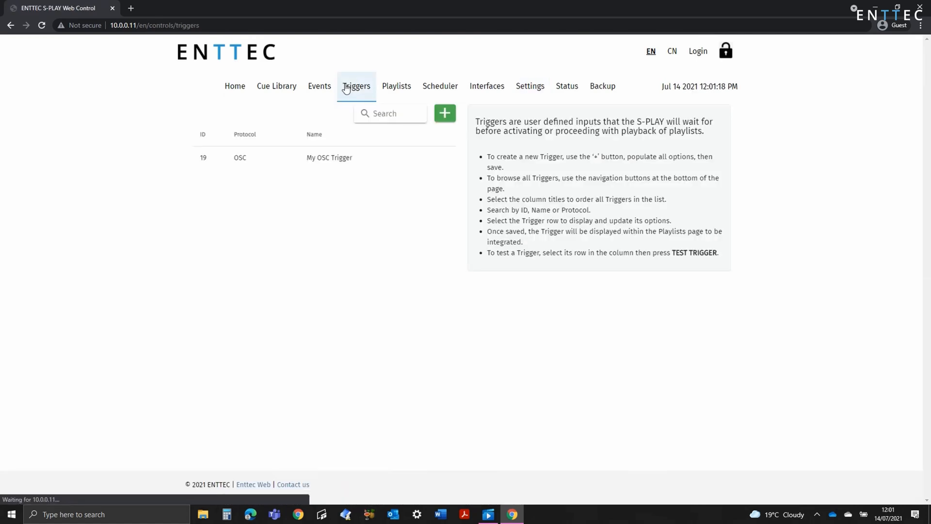
click(444, 113)
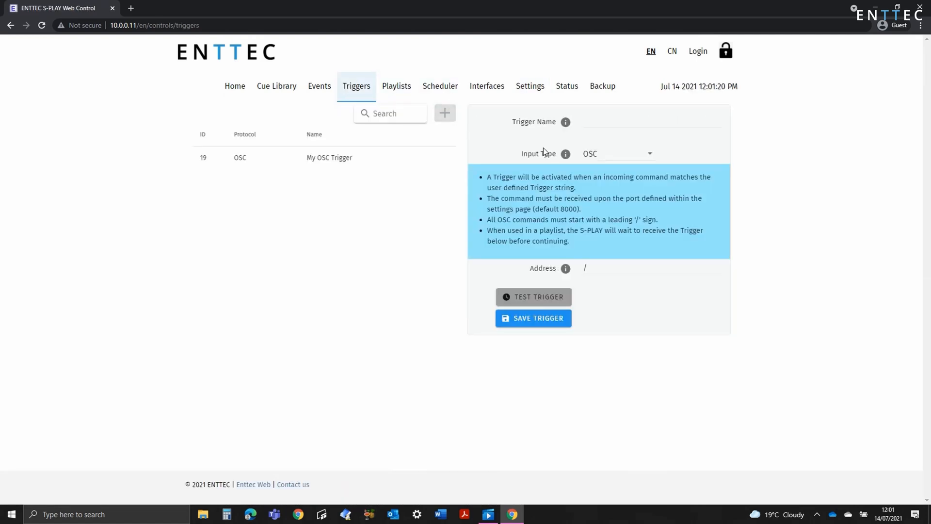
click(618, 153)
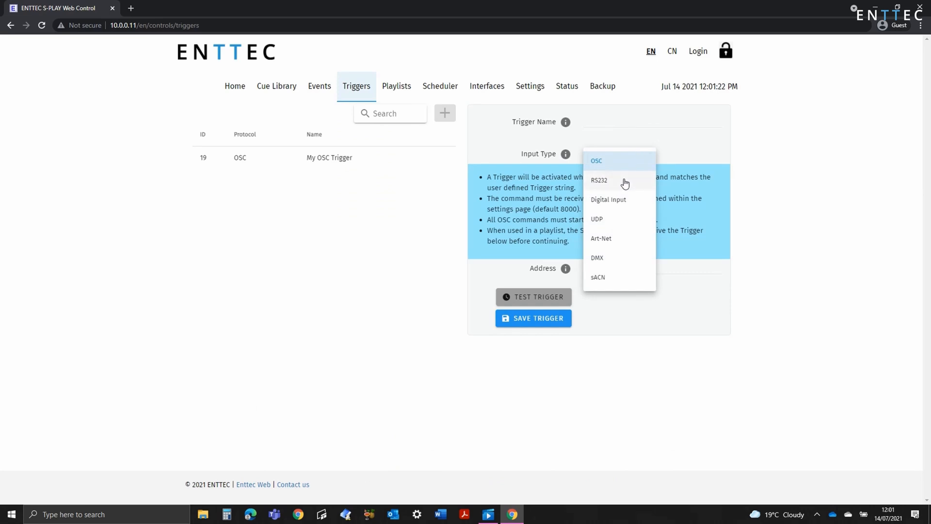
click(598, 180)
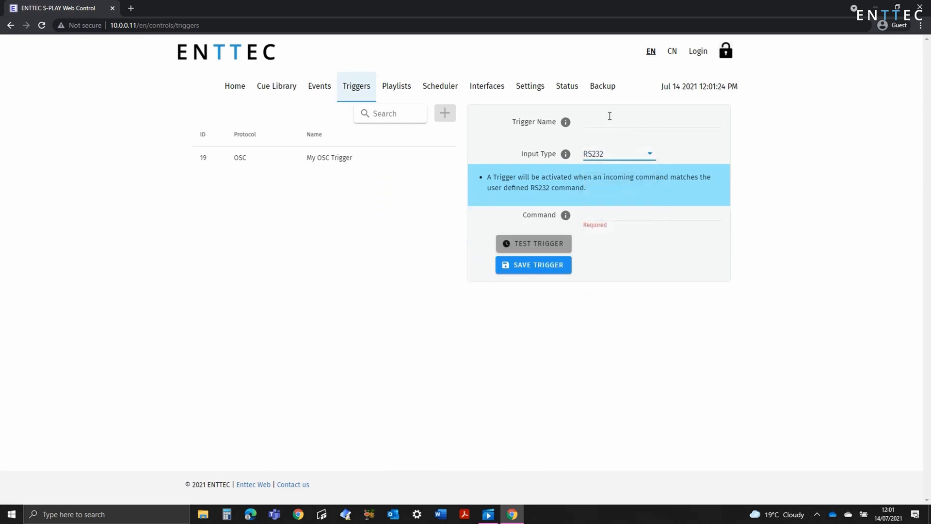
Step: Name it 'My RS232 Trigger', set command 0x00 and save it
text(My RS232)
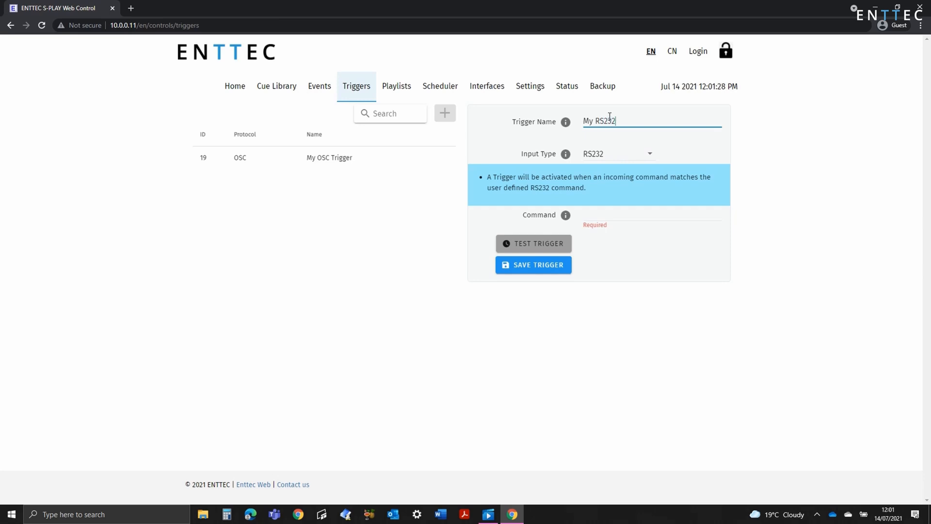
text(T)
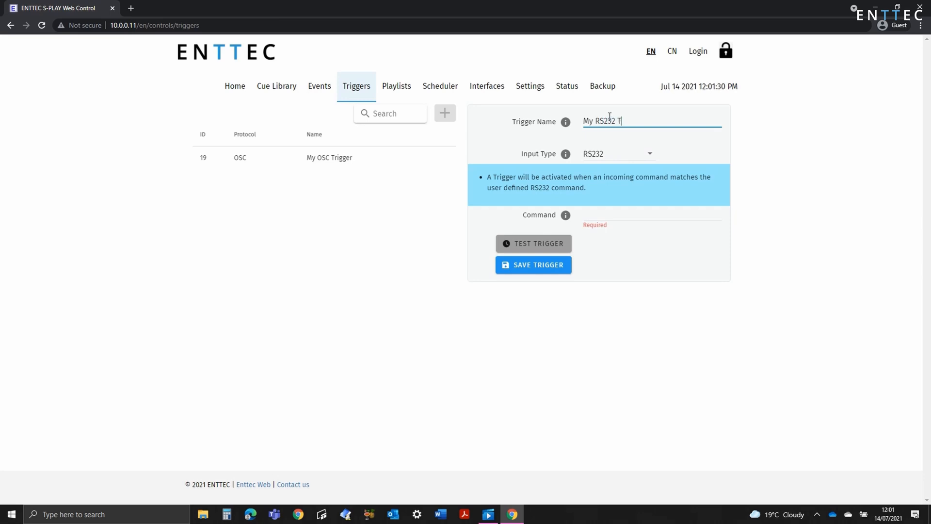
text(rigger)
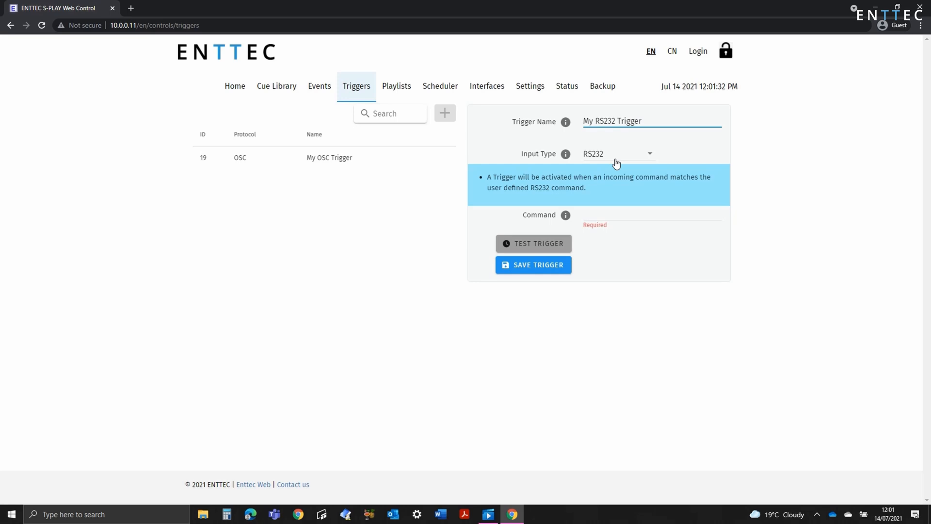
text(0x)
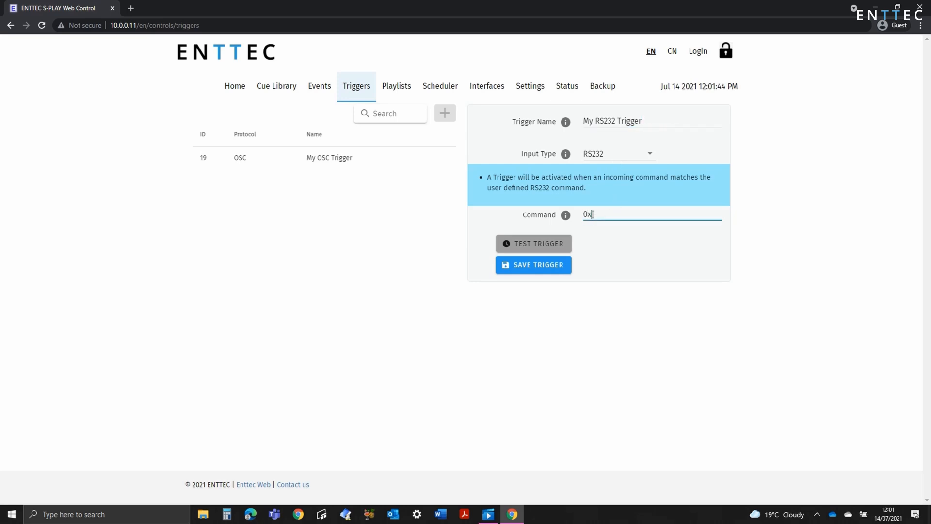
text(00)
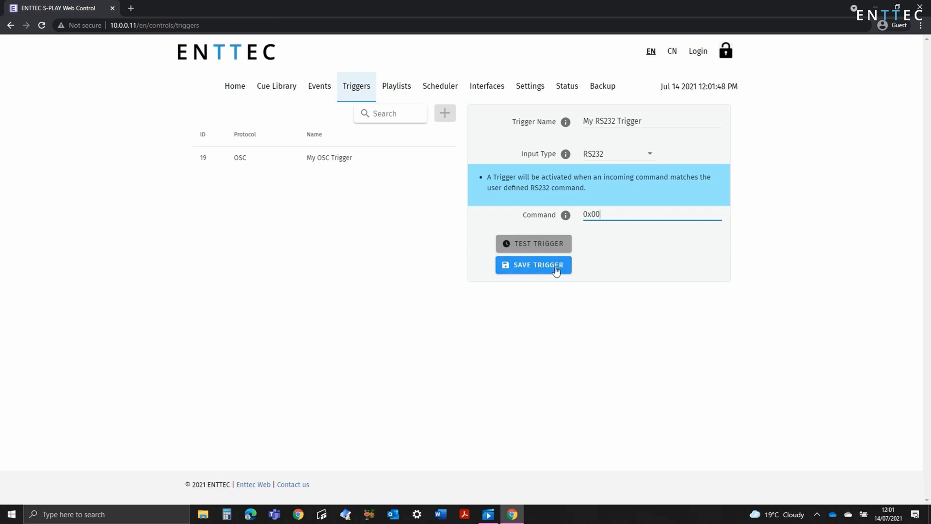
click(532, 264)
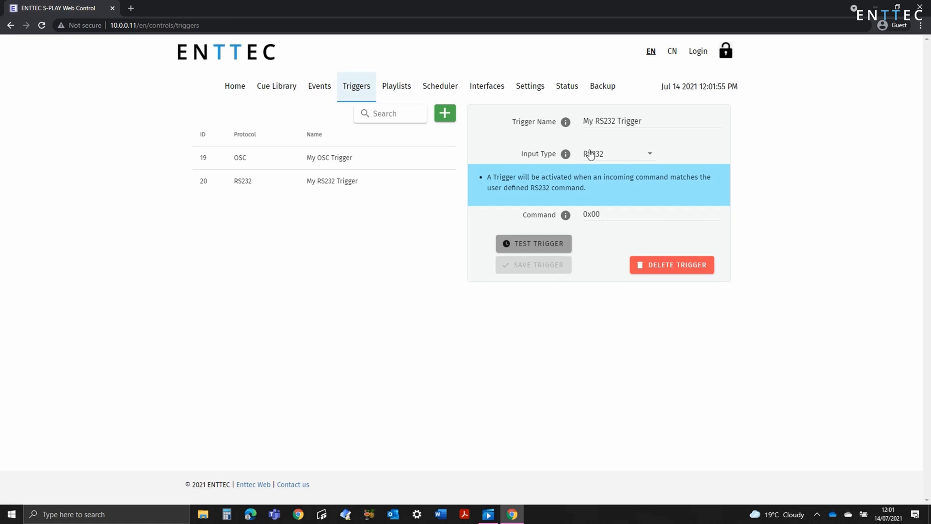
Step: Start a new Digital Input trigger using digital input 1
click(444, 112)
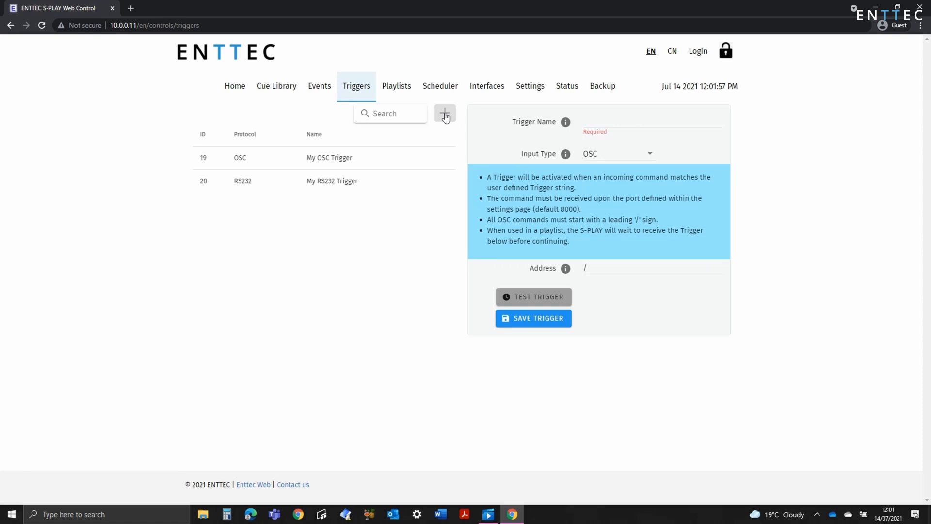
click(616, 153)
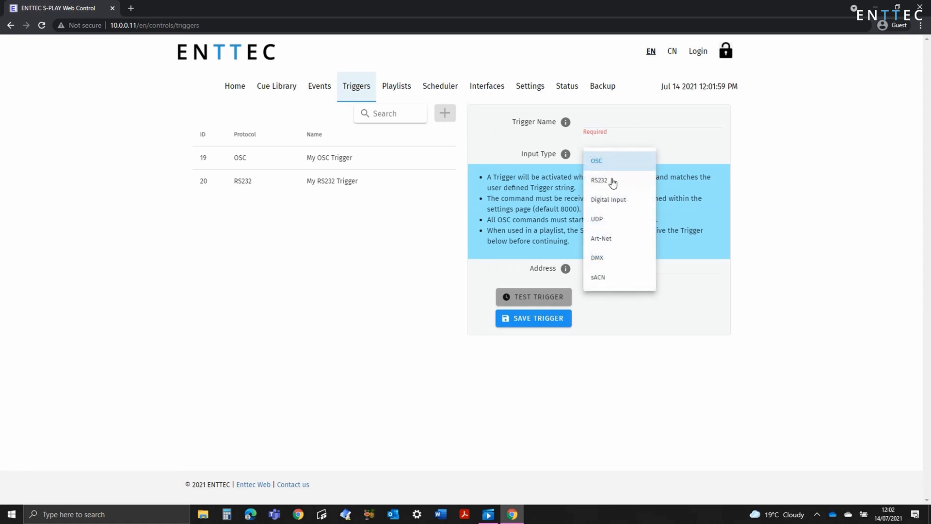
click(608, 199)
text(My Digital Inp)
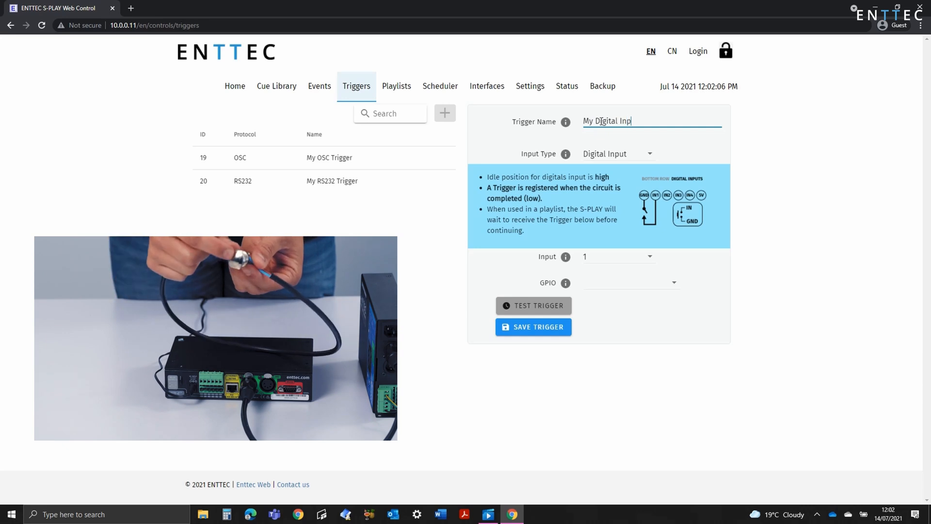
click(618, 256)
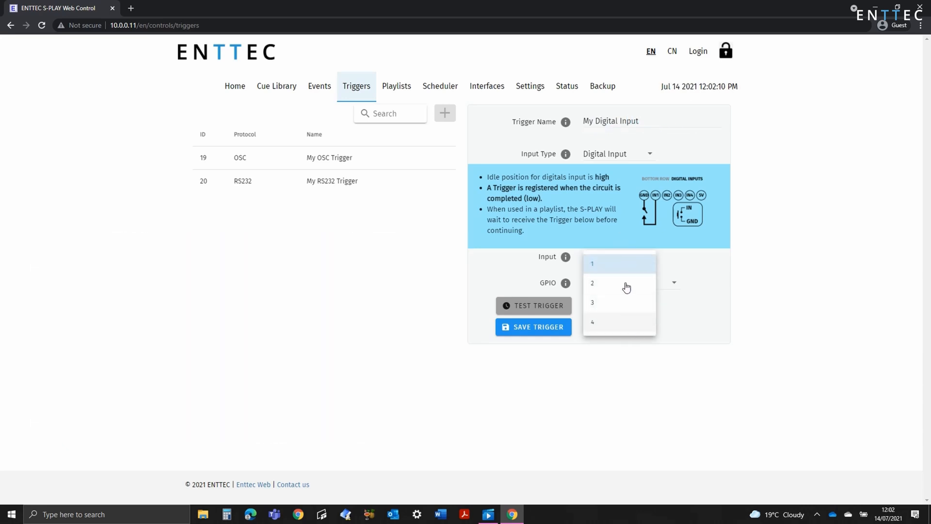
click(592, 263)
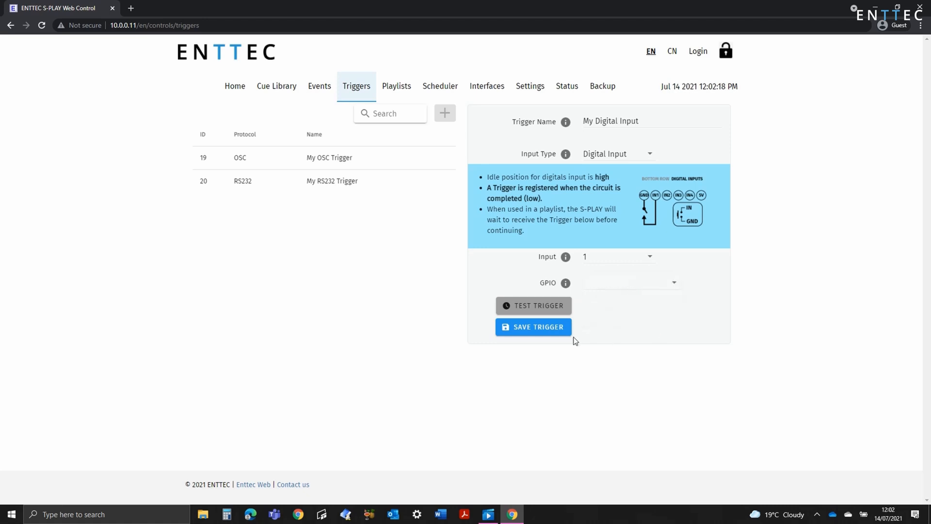
Step: Set GPIO to activate on make and save the 'My Digital Input' trigger
click(631, 282)
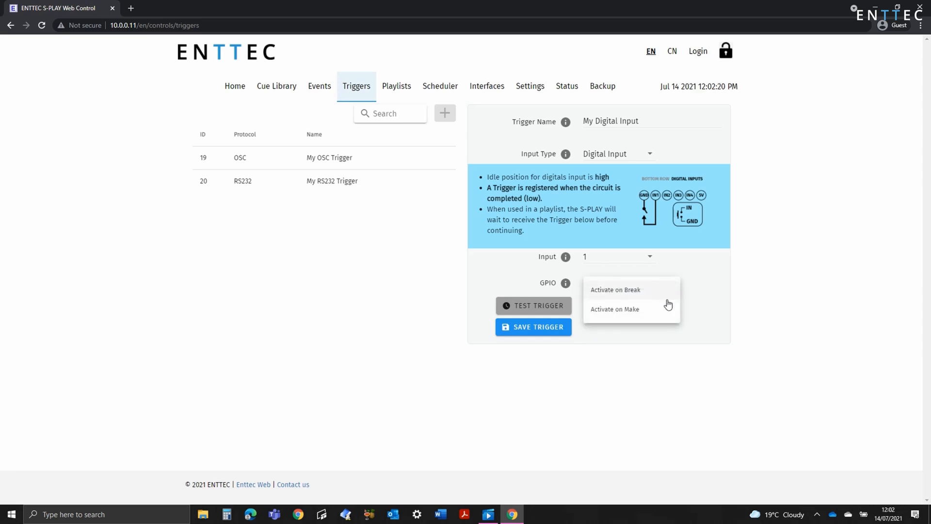
click(615, 309)
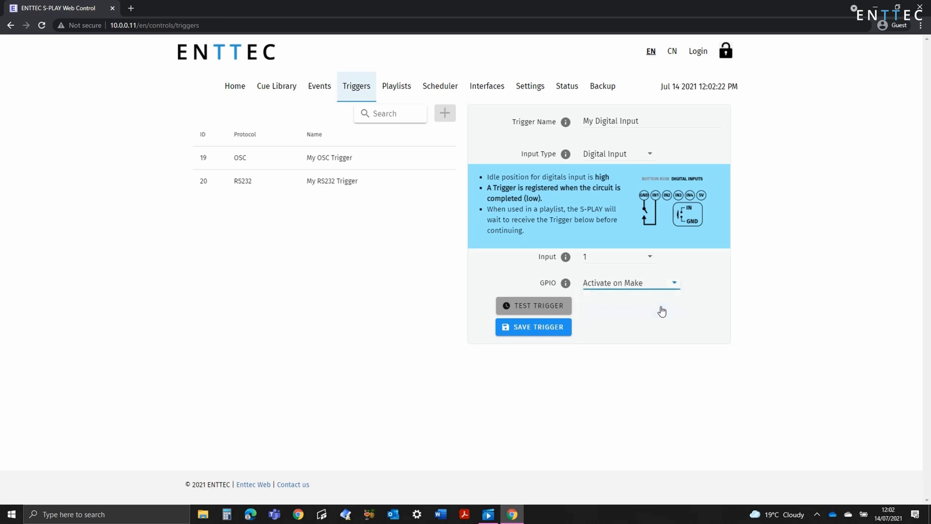
click(532, 326)
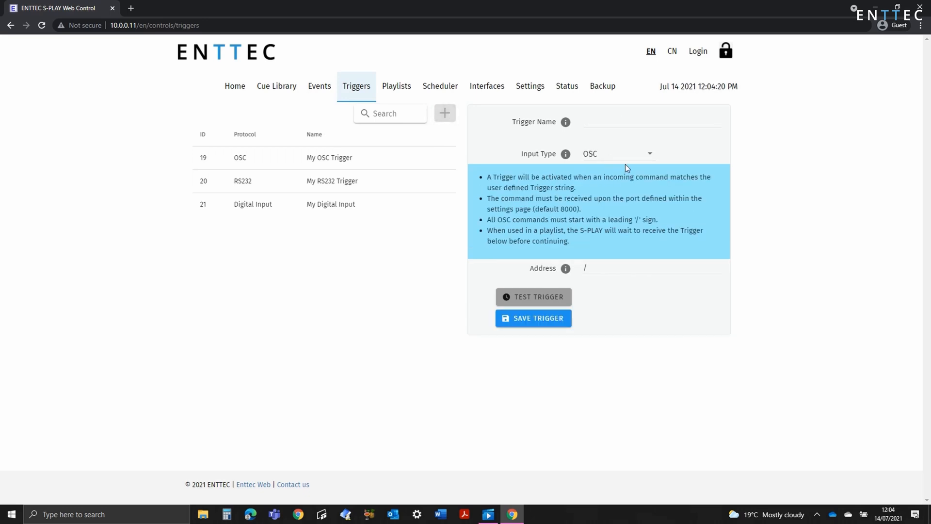
Step: Create a UDP trigger named 'My UDP Trigger' with command go and save it
click(617, 154)
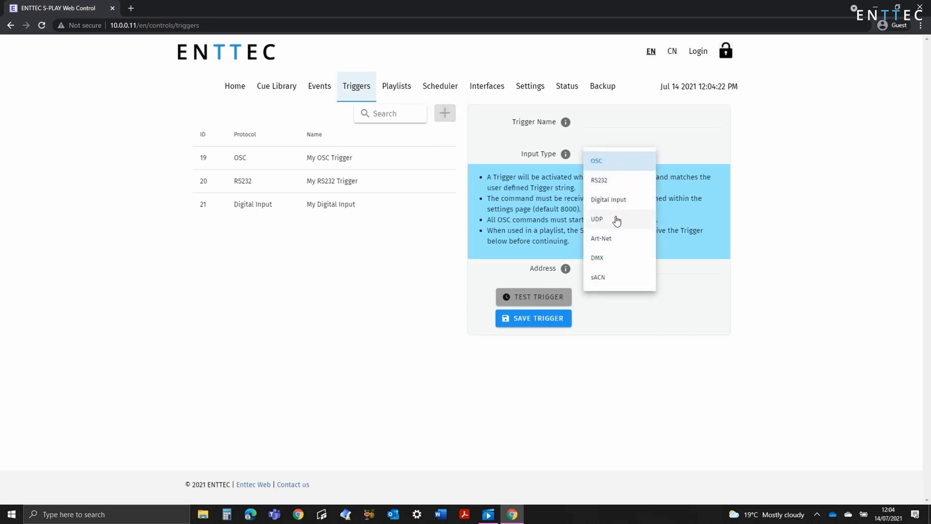
click(596, 218)
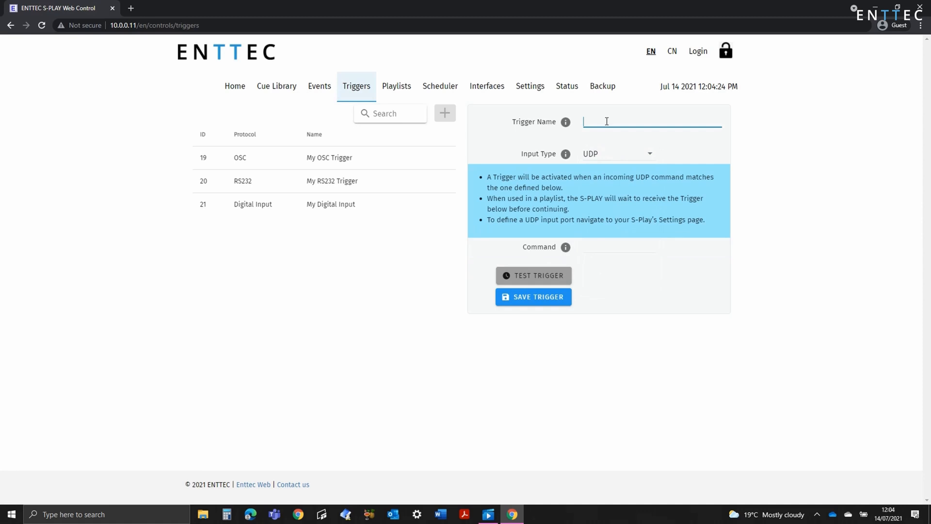
text(My UDP Trigger)
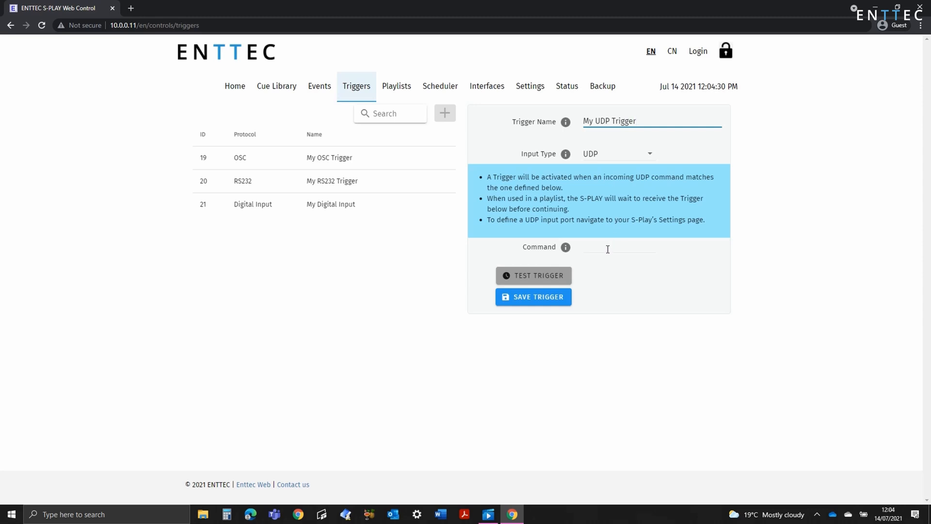
text(go)
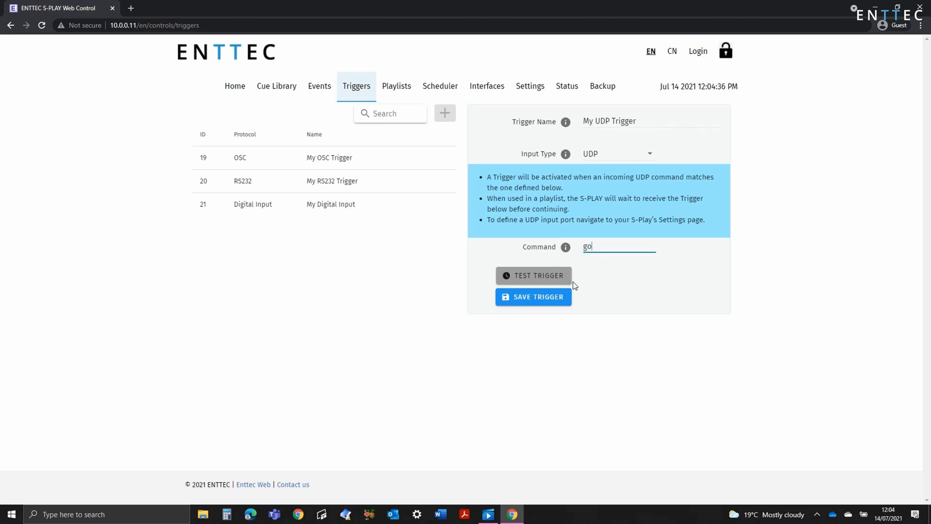
click(532, 296)
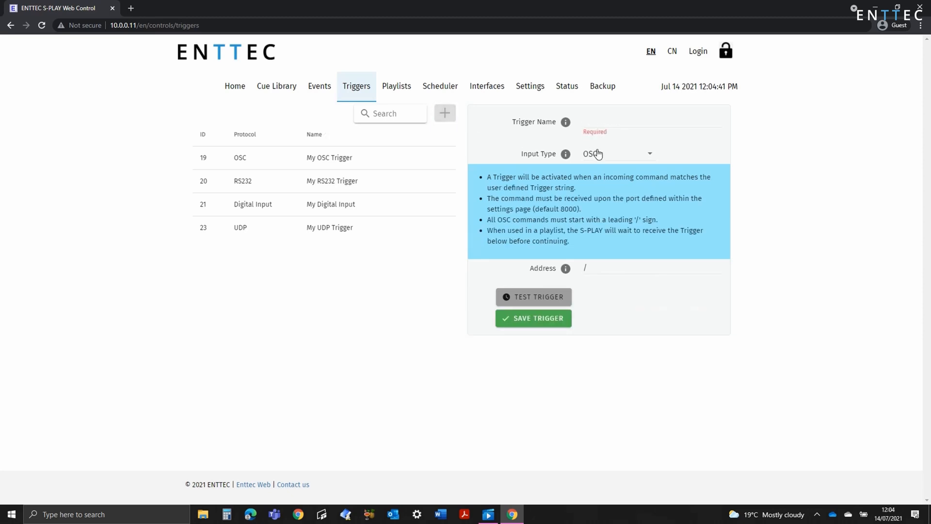
Step: Set a new trigger's input type to Art-Net and type its name
click(618, 153)
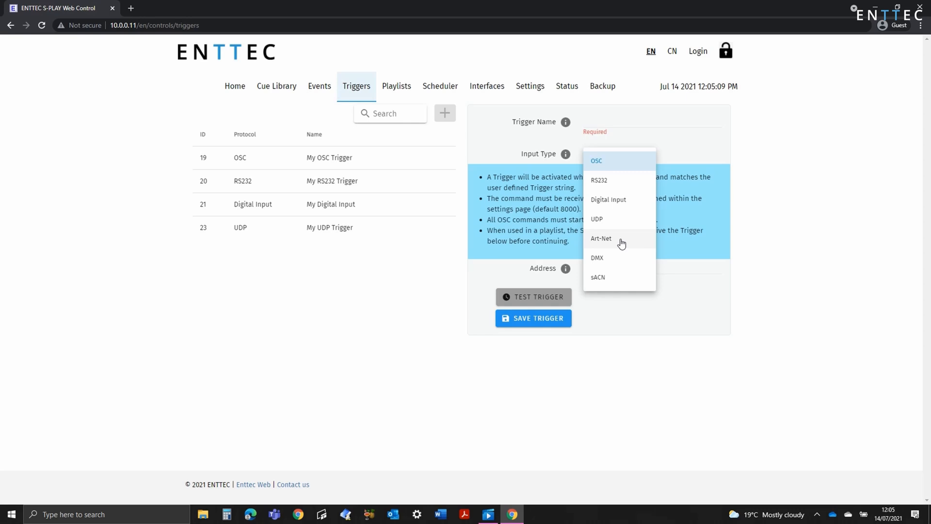
click(600, 238)
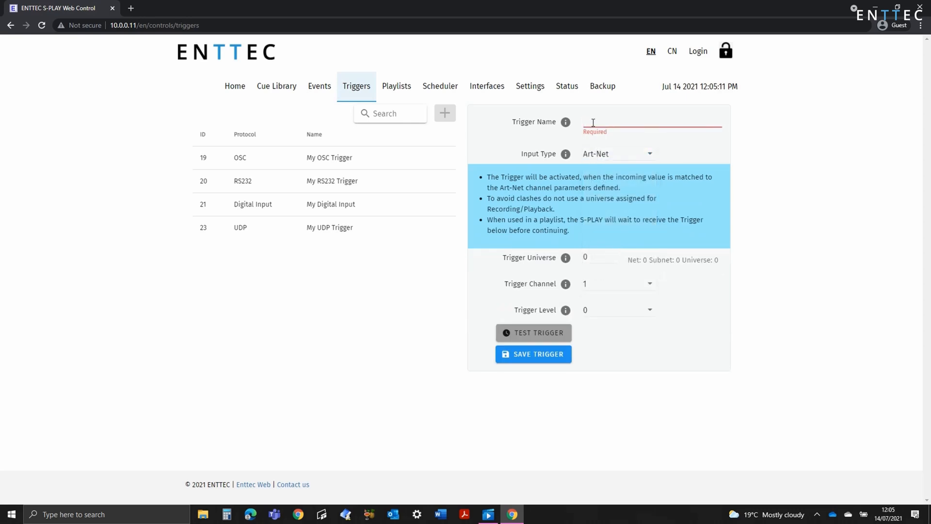
text(My Art-N)
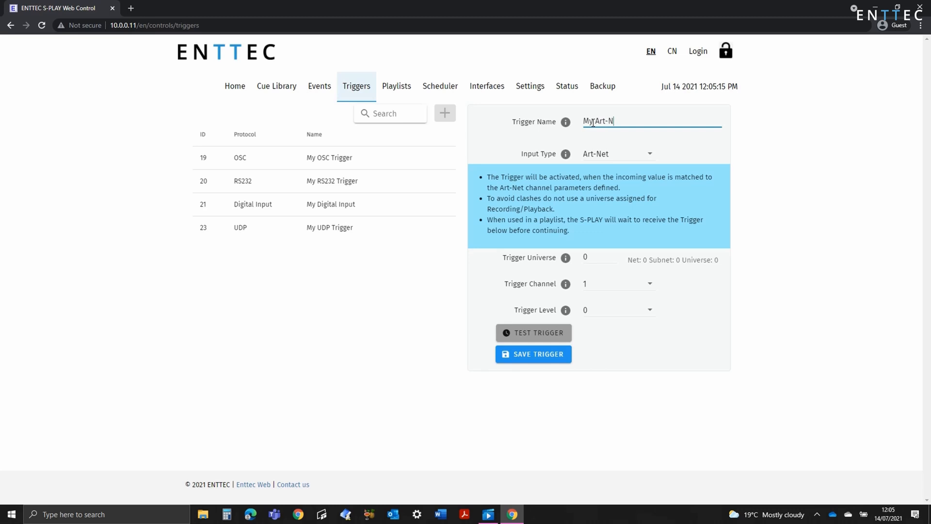
text(et Tri)
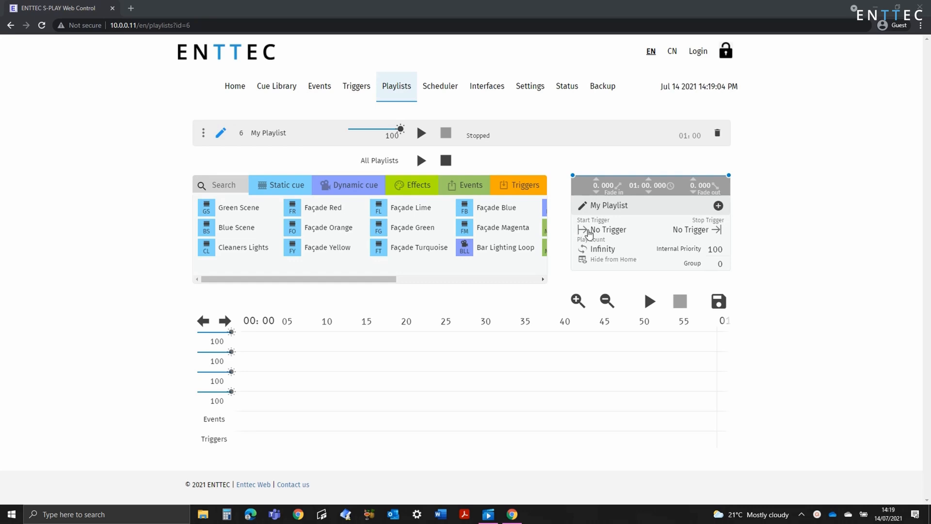
Step: Set My Playlist to start On Power Up and leave its stop trigger unassigned
click(600, 228)
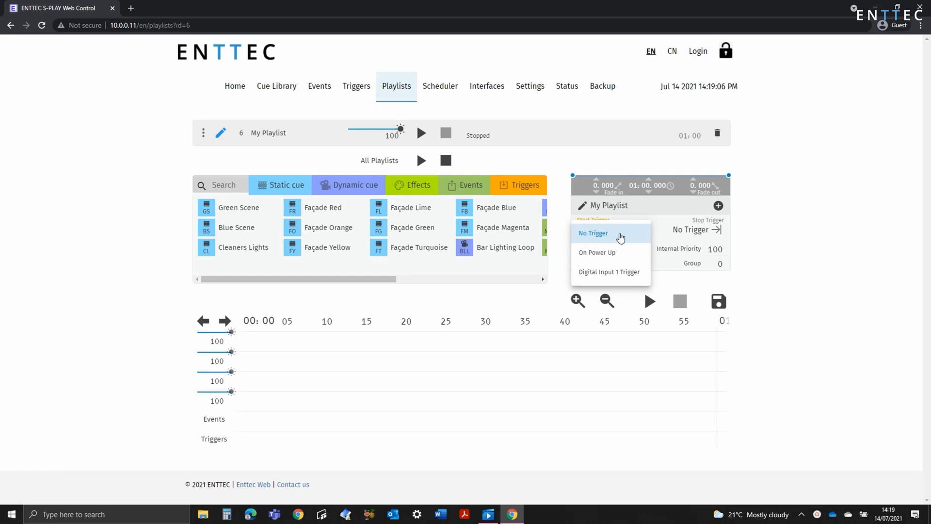
click(597, 252)
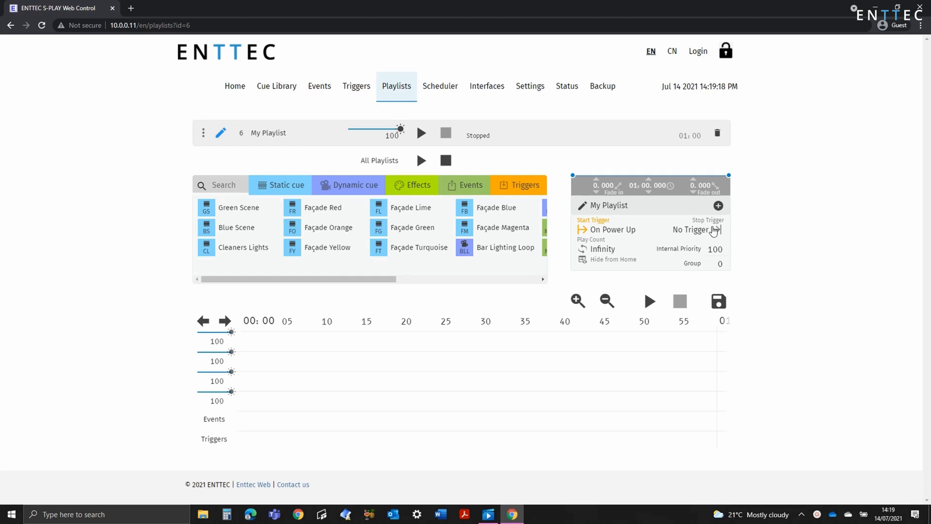
click(692, 230)
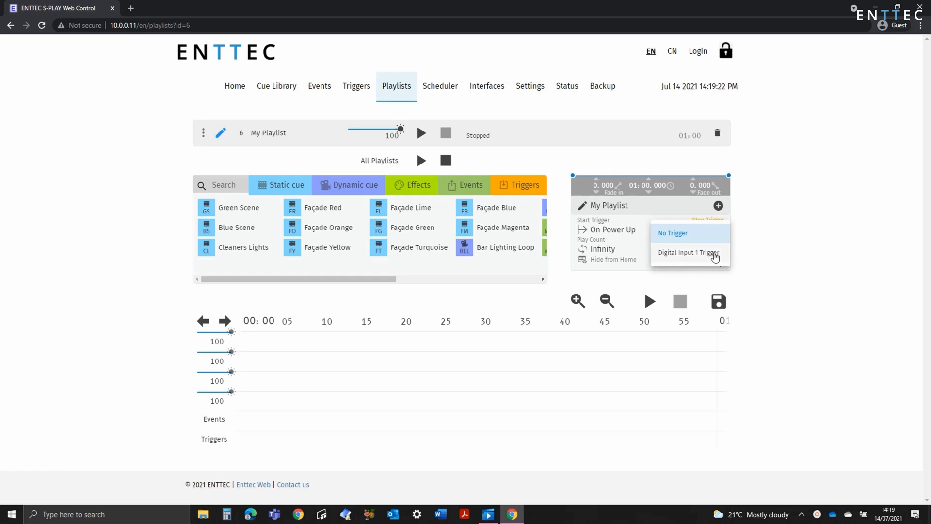
click(672, 233)
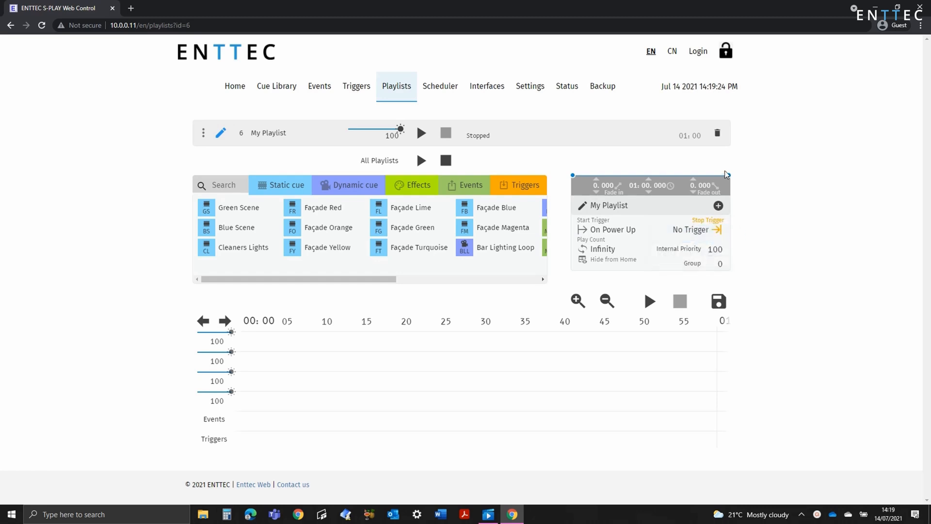
Step: Drag the fade-out to about 11 seconds and the fade-in to about 15 seconds
drag(571, 175, 700, 174)
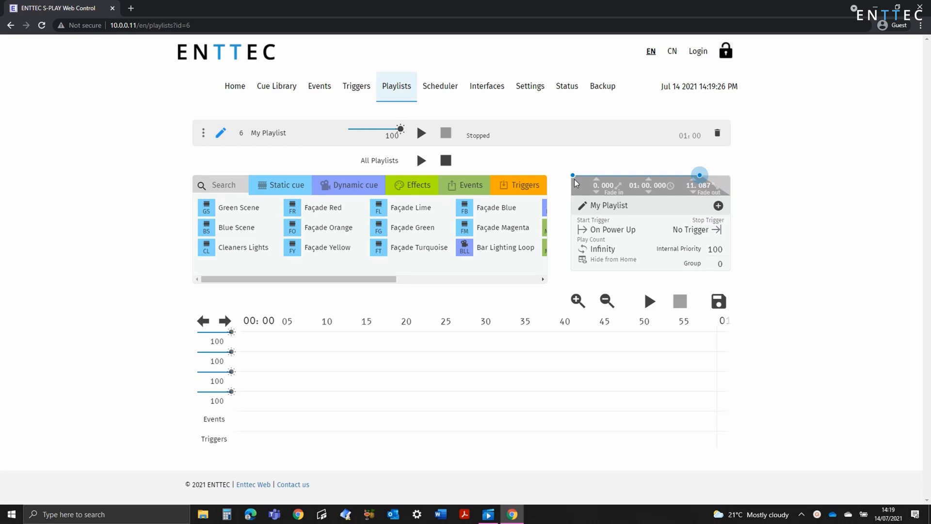
drag(573, 175, 612, 175)
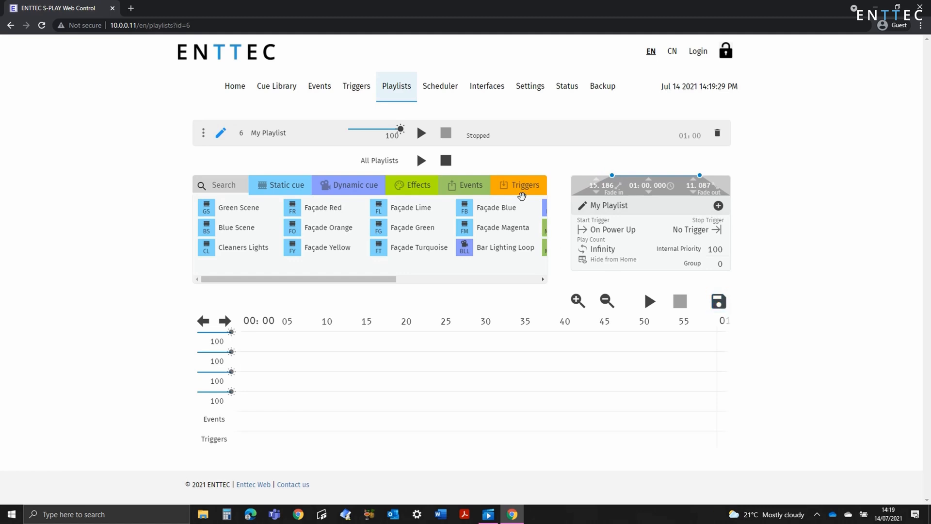
Step: Place the Digital Input 1 trigger on the timeline and play to confirm it waits for the trigger
click(523, 184)
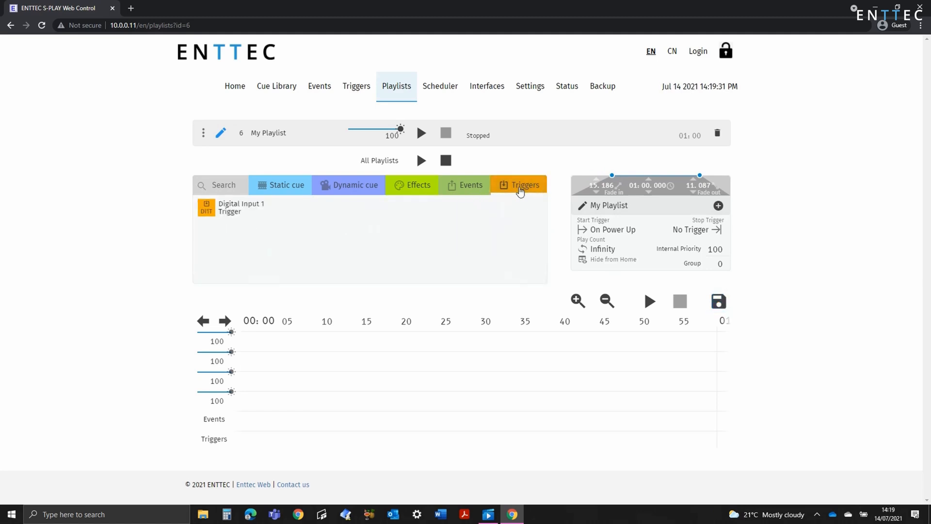
mouse_move(238, 207)
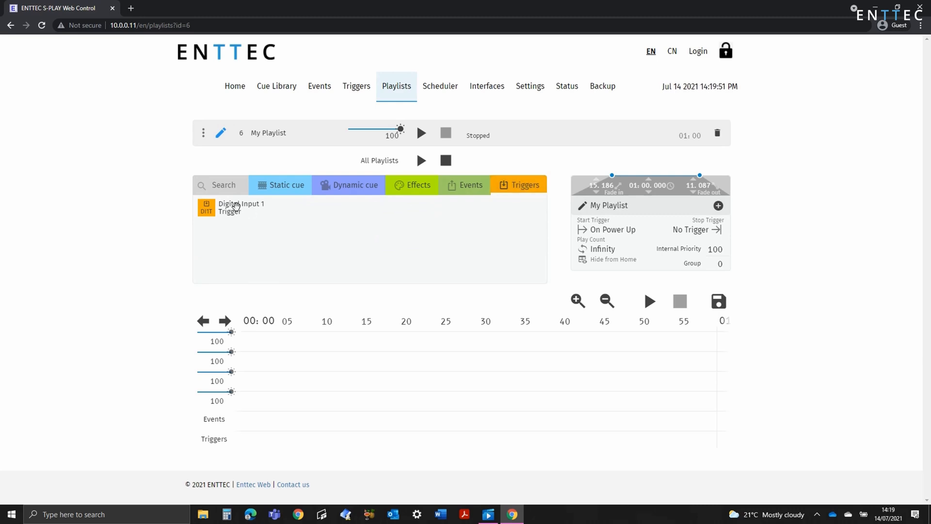
drag(234, 207, 285, 442)
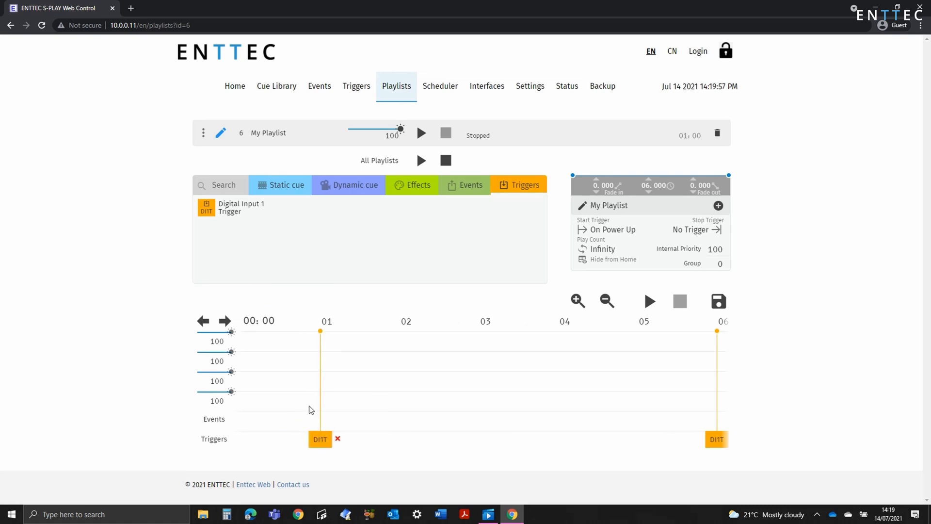
click(649, 301)
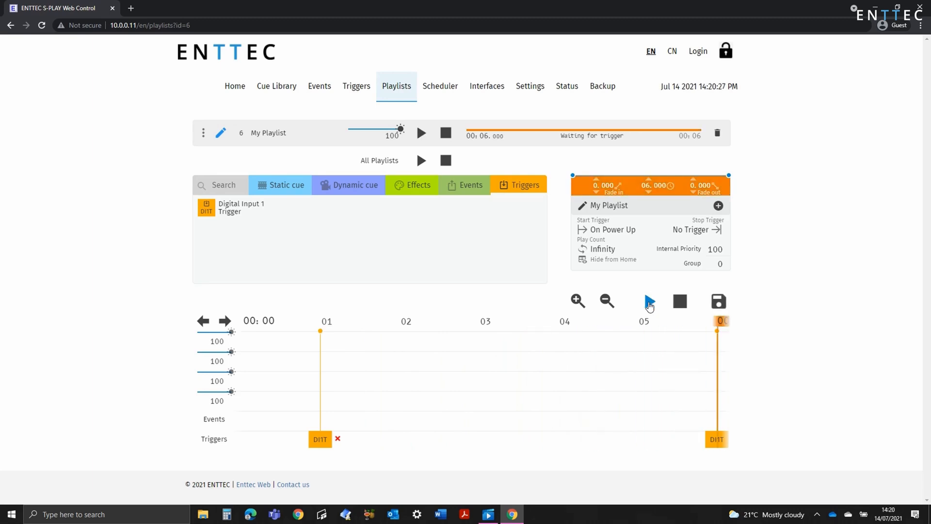
click(420, 133)
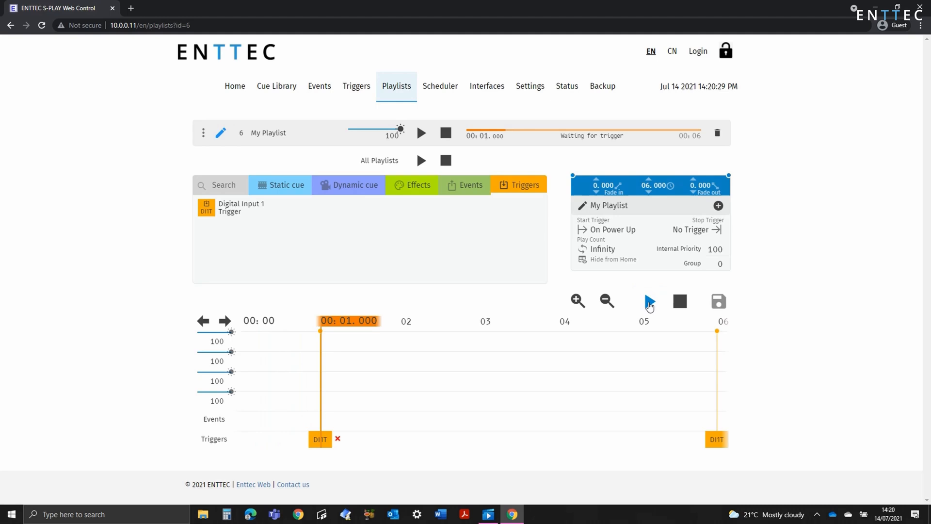
click(356, 85)
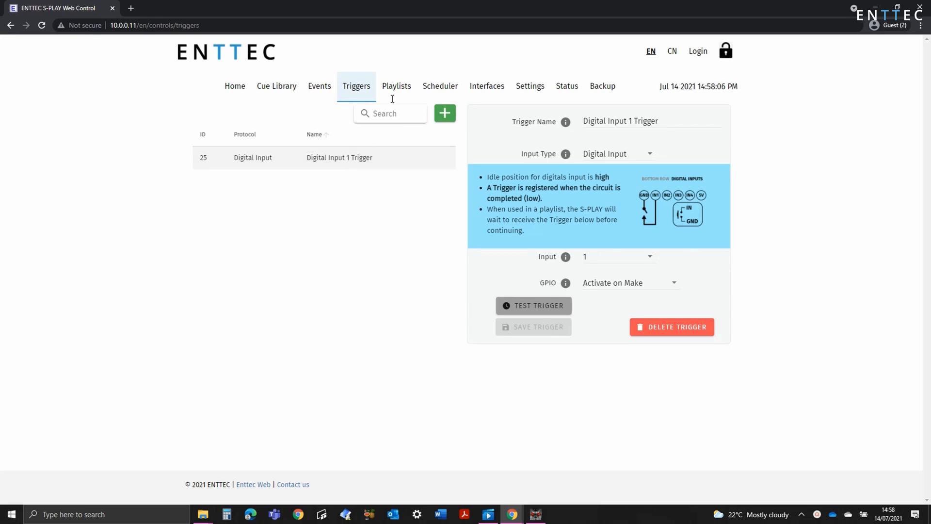
Step: Open the Scene Selector playlist, play it and advance past each waiting trigger point
click(396, 86)
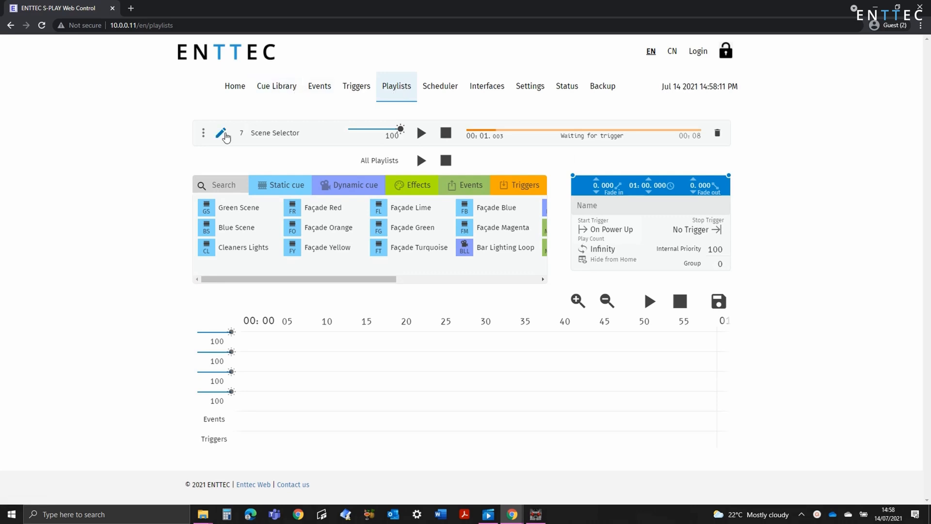
click(220, 133)
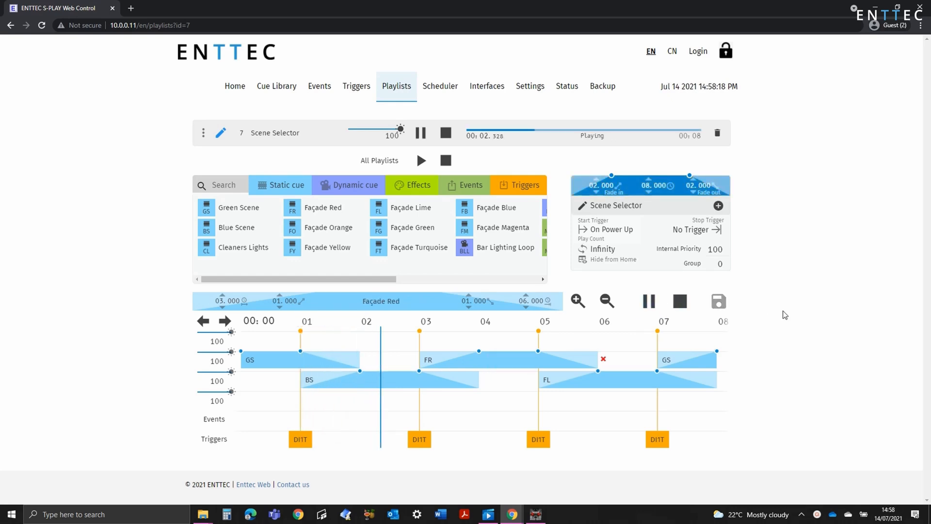
click(679, 301)
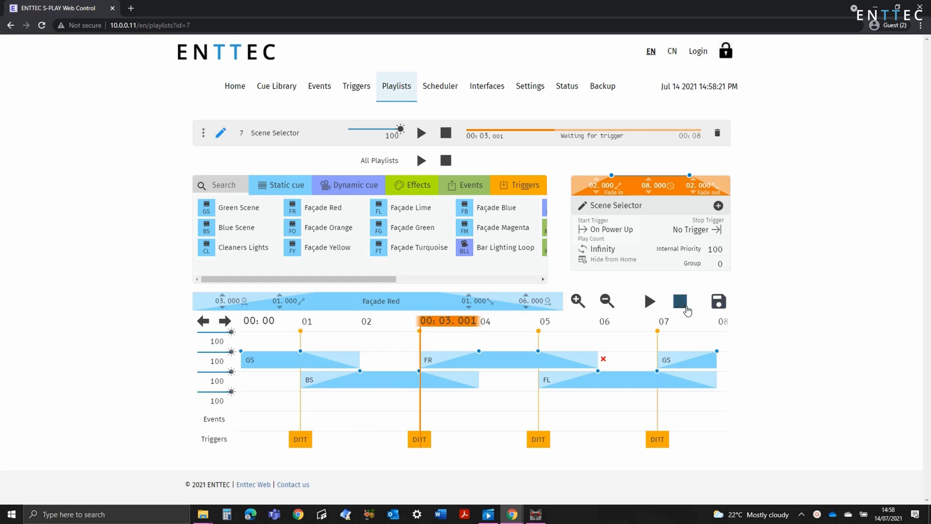
click(649, 302)
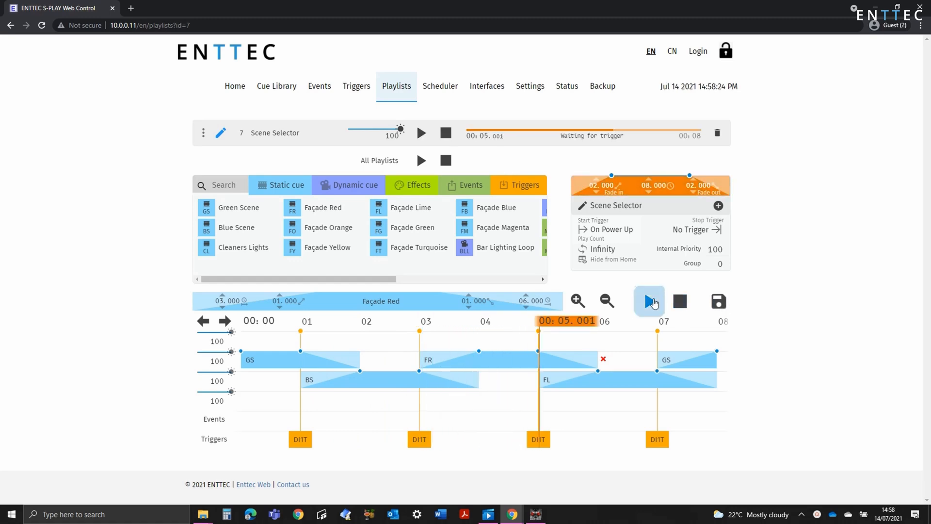
click(648, 300)
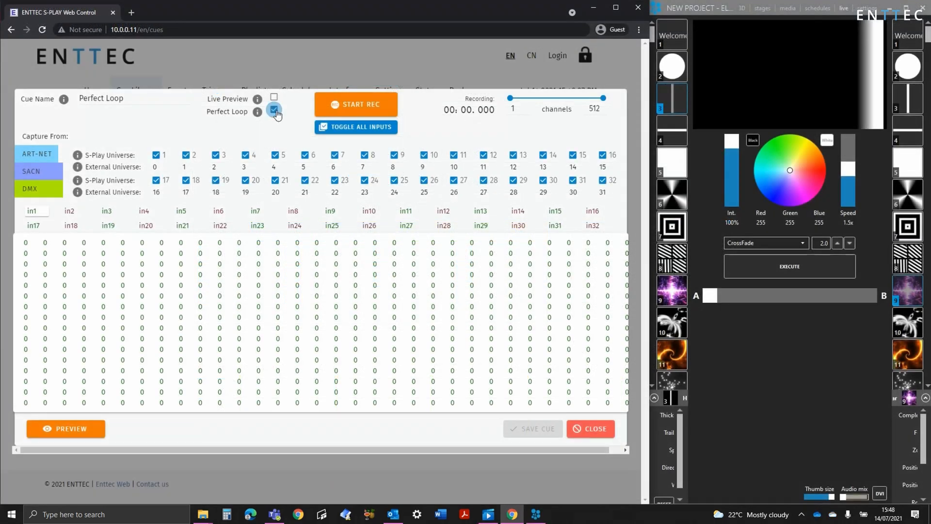
Step: Start and then stop recording the incoming lighting data into the Perfect Loop cue
click(356, 104)
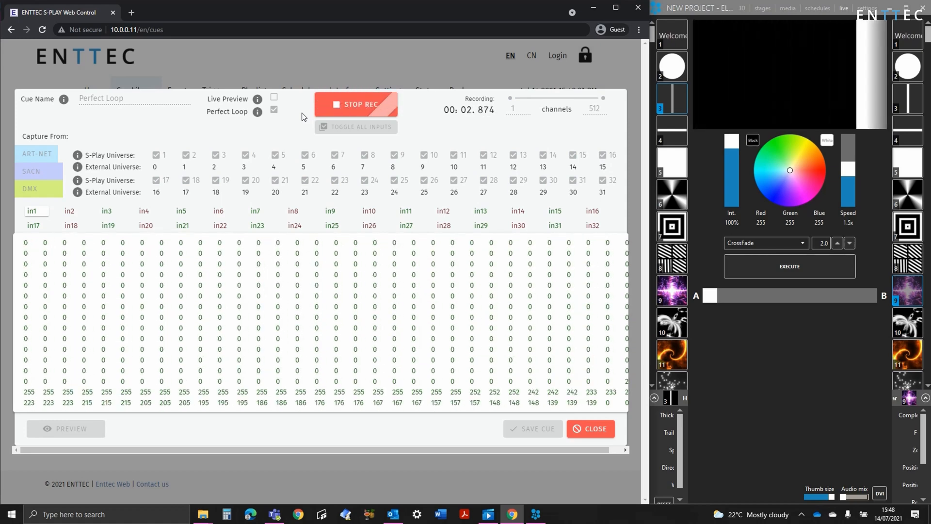
click(356, 104)
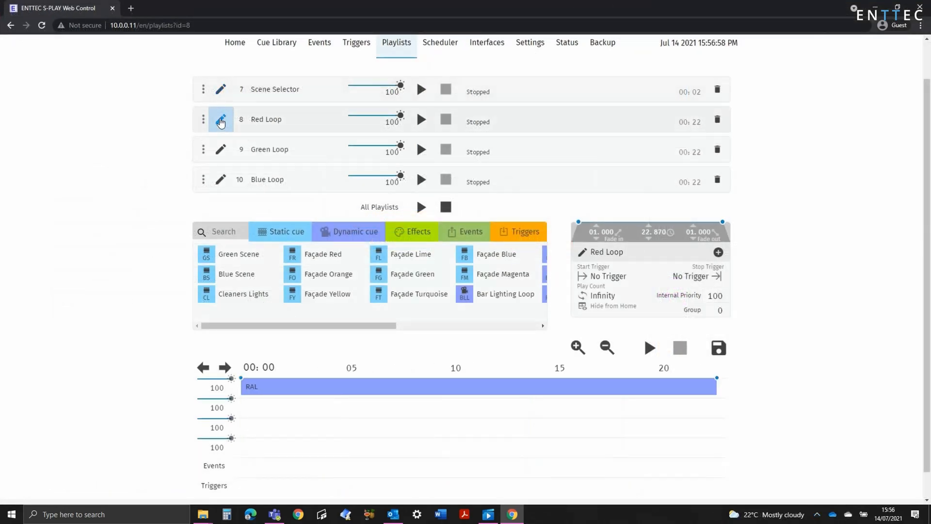
Step: Load a loop playlist into the timeline editor, then reopen Scene Selector with its Green Animated Loop events
click(220, 179)
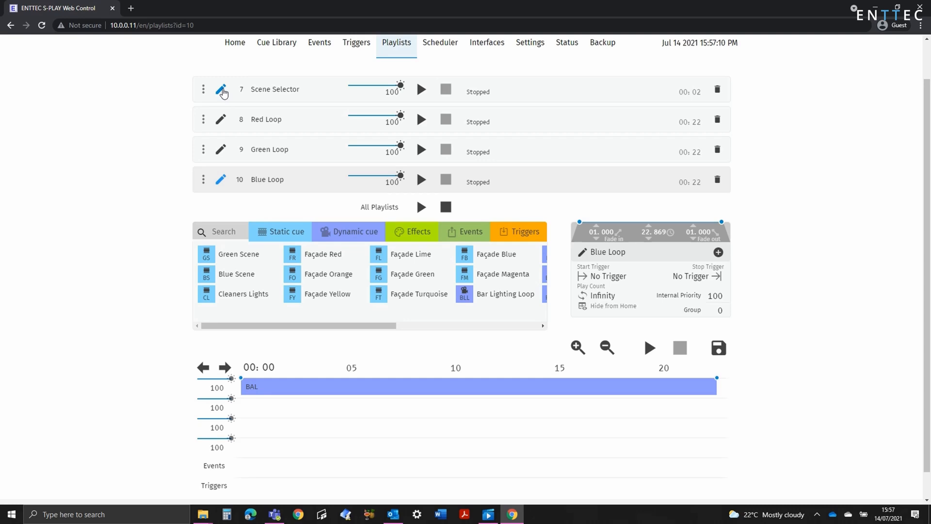
click(221, 89)
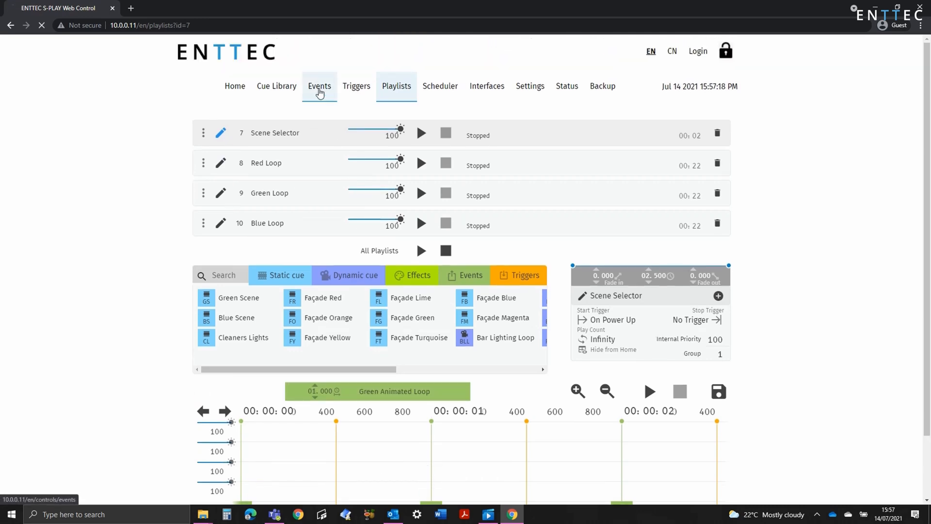
Step: View the Green Animated Loop OSC event that plays playlist 9 on the Events page, then go back to Playlists
click(320, 87)
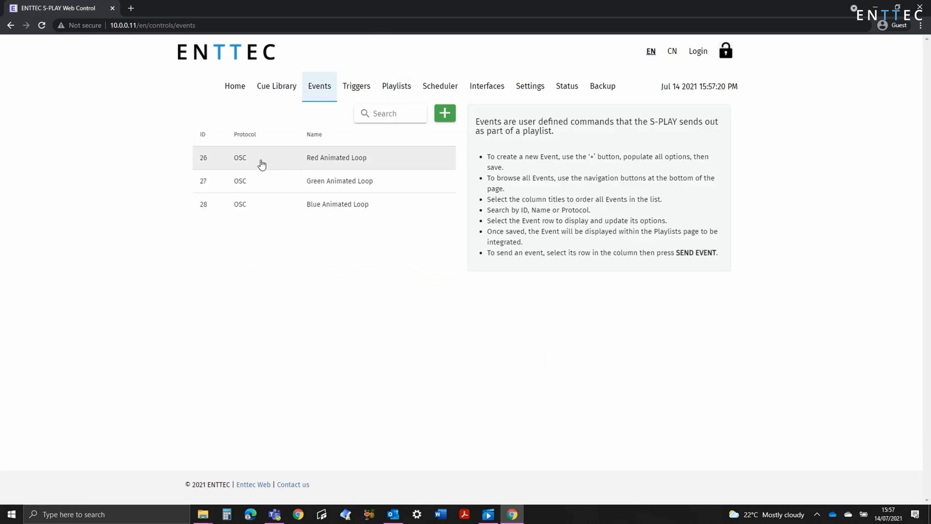
click(340, 180)
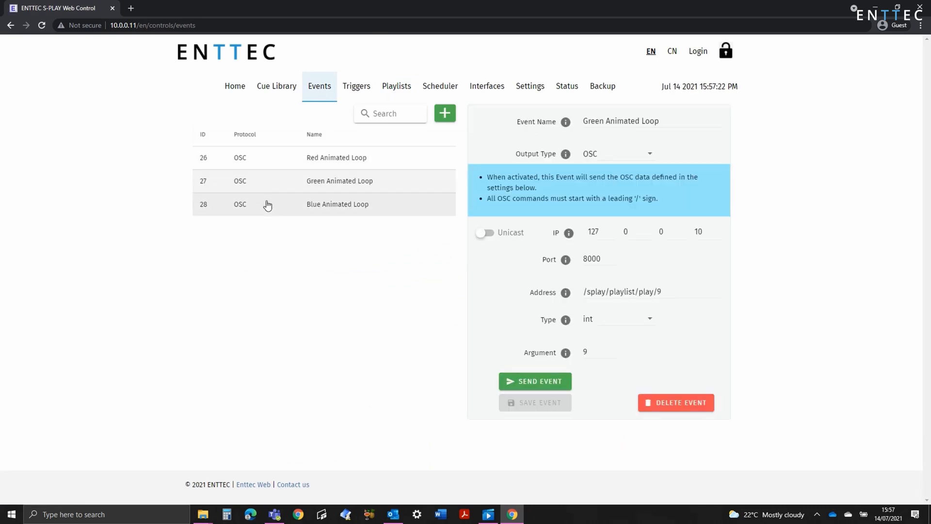
click(396, 86)
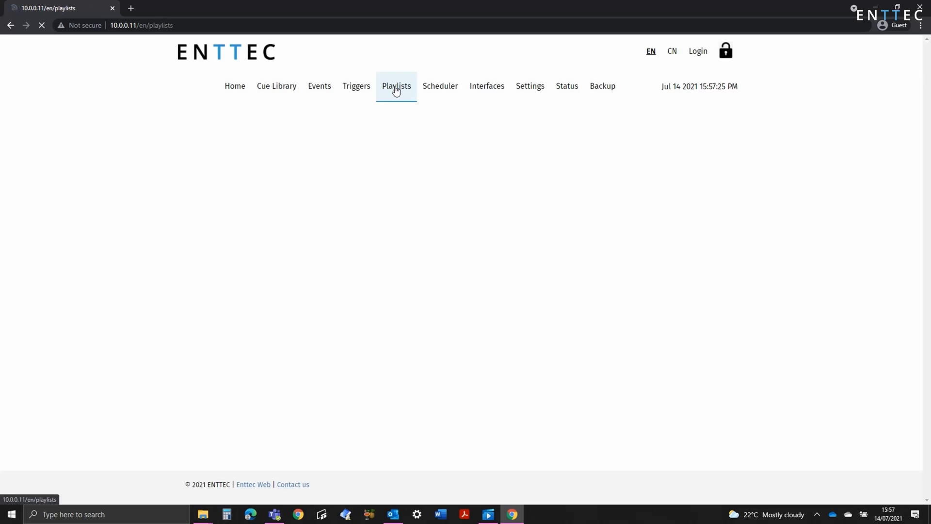
click(396, 86)
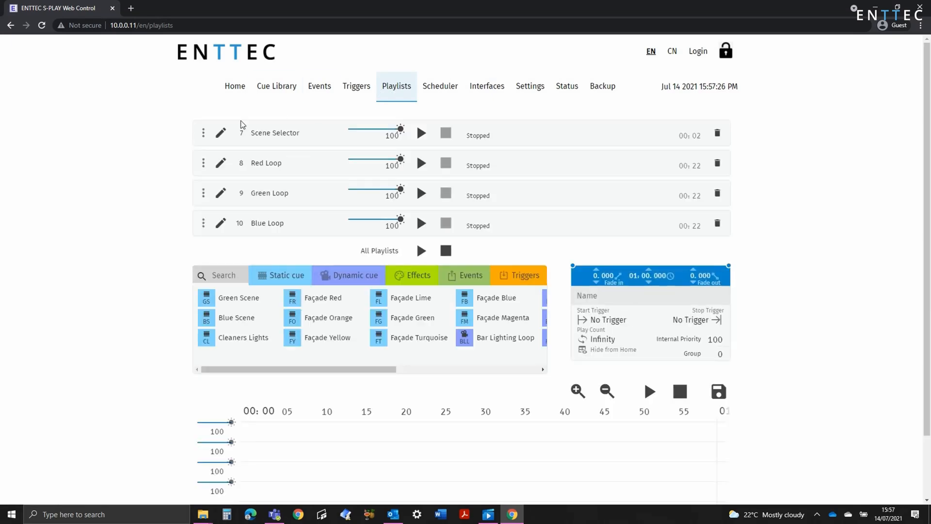